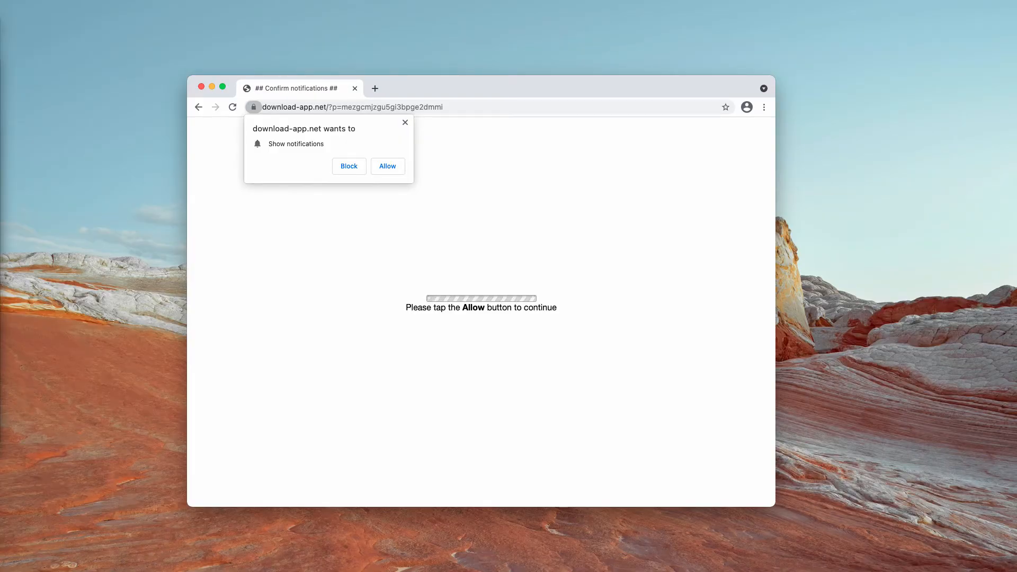
pyautogui.moveTo(398, 100)
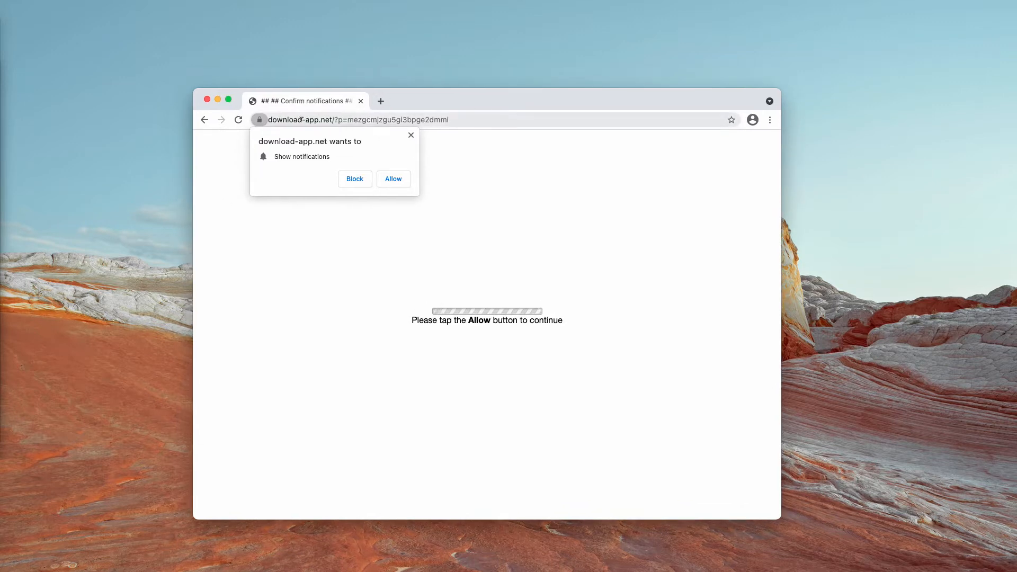
pyautogui.moveTo(88, 92)
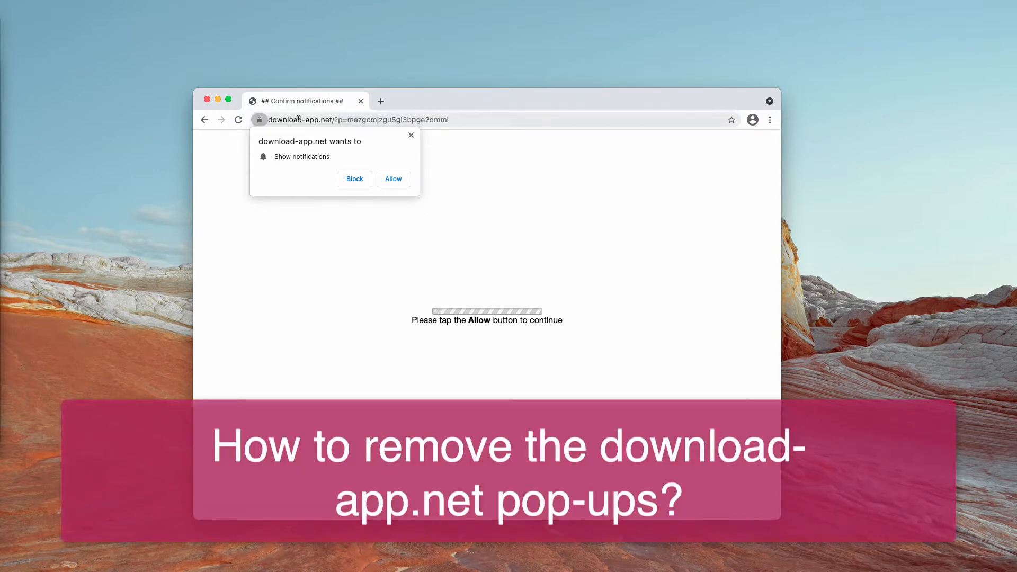
# - Scroll through the installed apps in Finder's Applications folder, then close the window
pyautogui.click(390, 120)
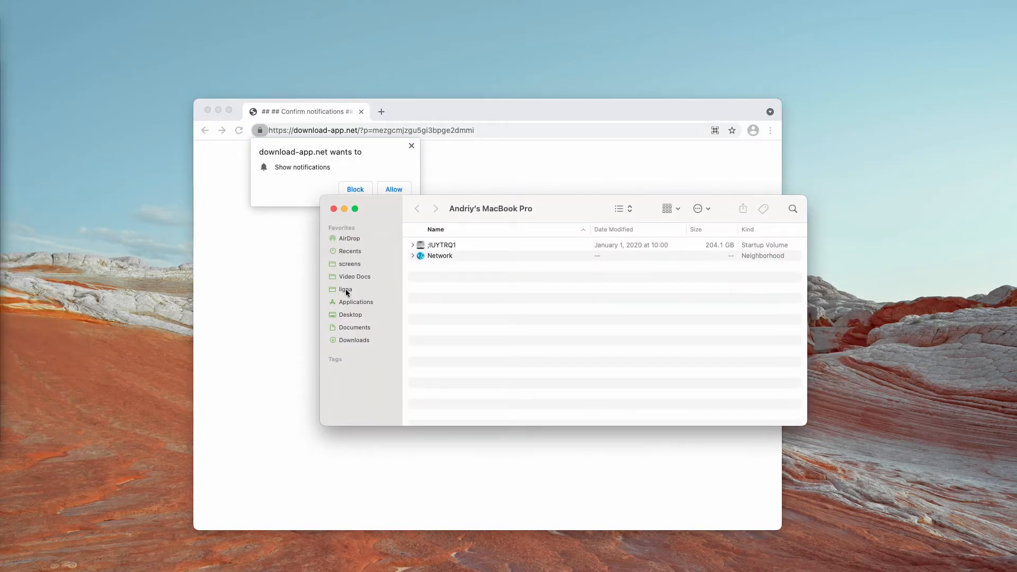
pyautogui.click(356, 301)
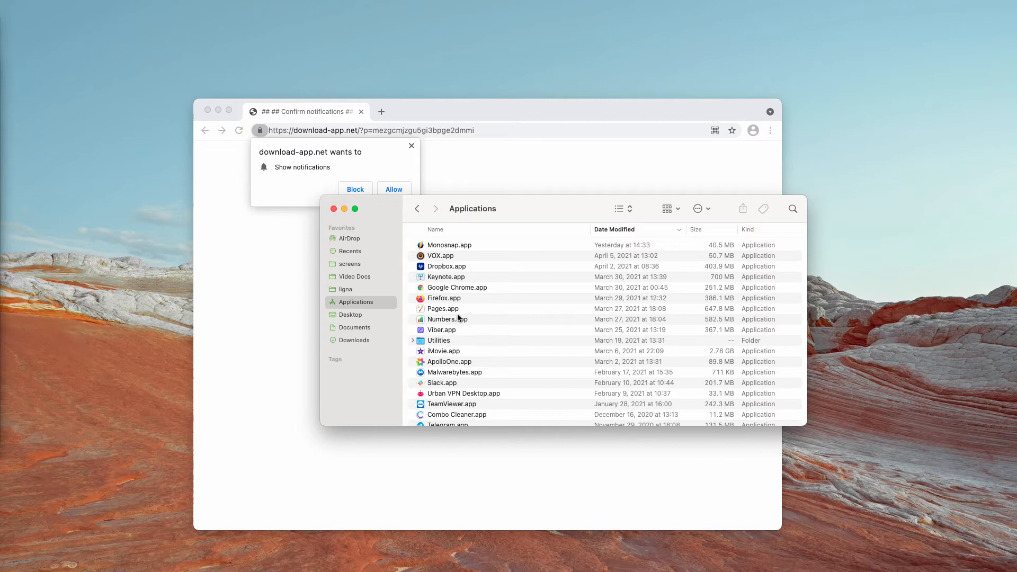
pyautogui.scroll(-3)
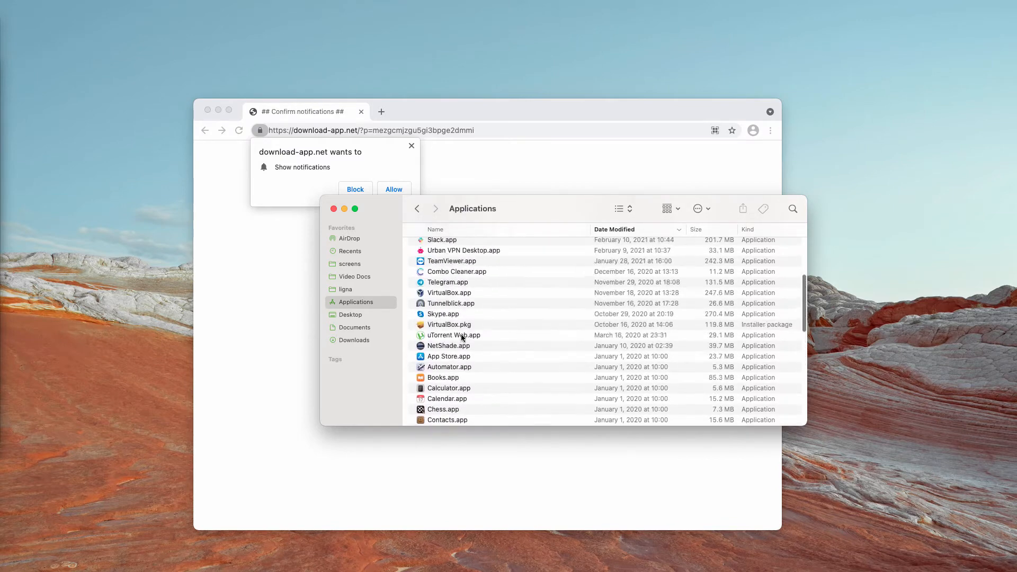
pyautogui.scroll(-3)
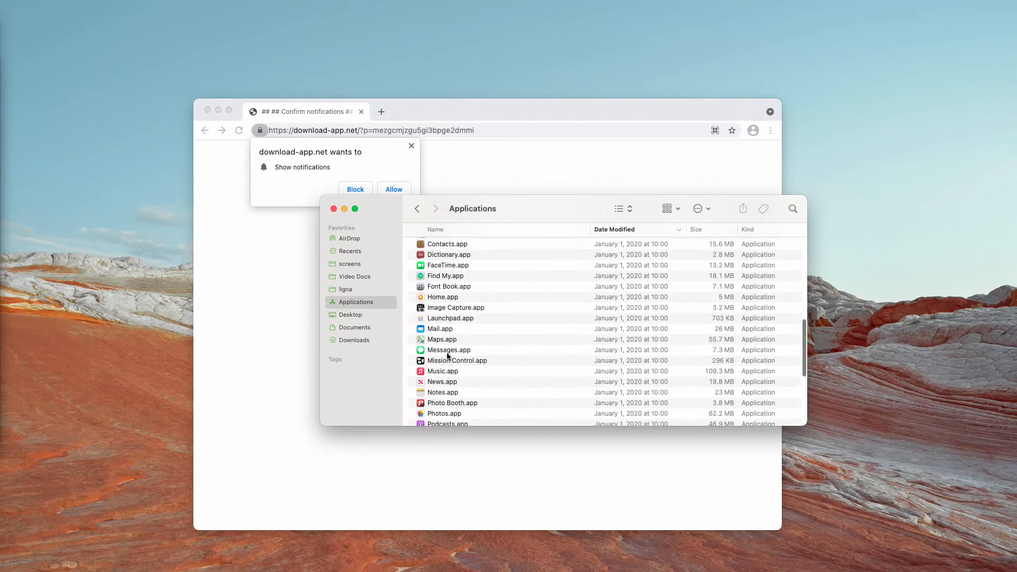
pyautogui.scroll(-3)
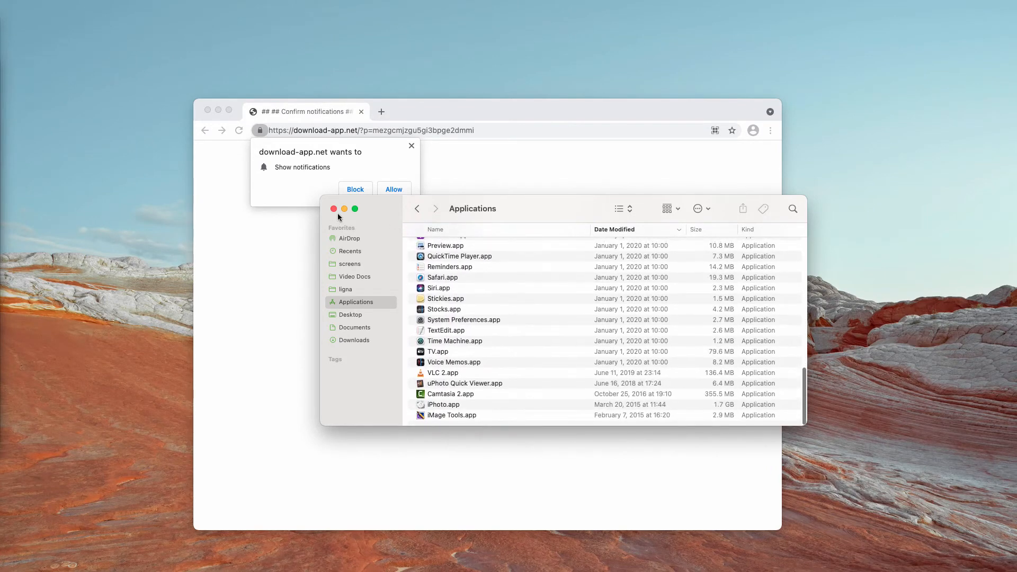
pyautogui.click(333, 208)
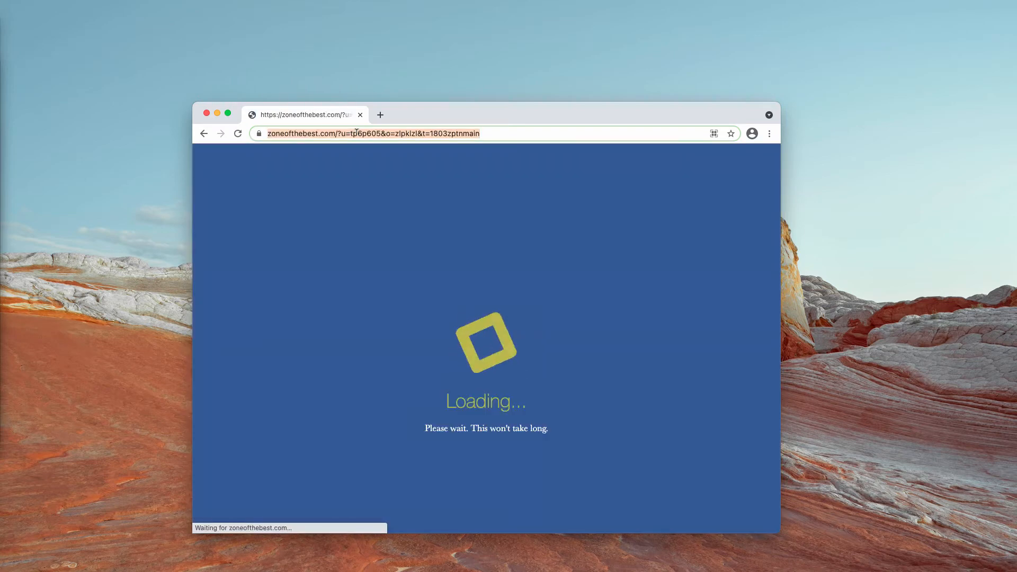
# - Close the zoneofthebest.com redirect tab, leaving a Google New Tab, and open Chrome's menu
pyautogui.click(380, 115)
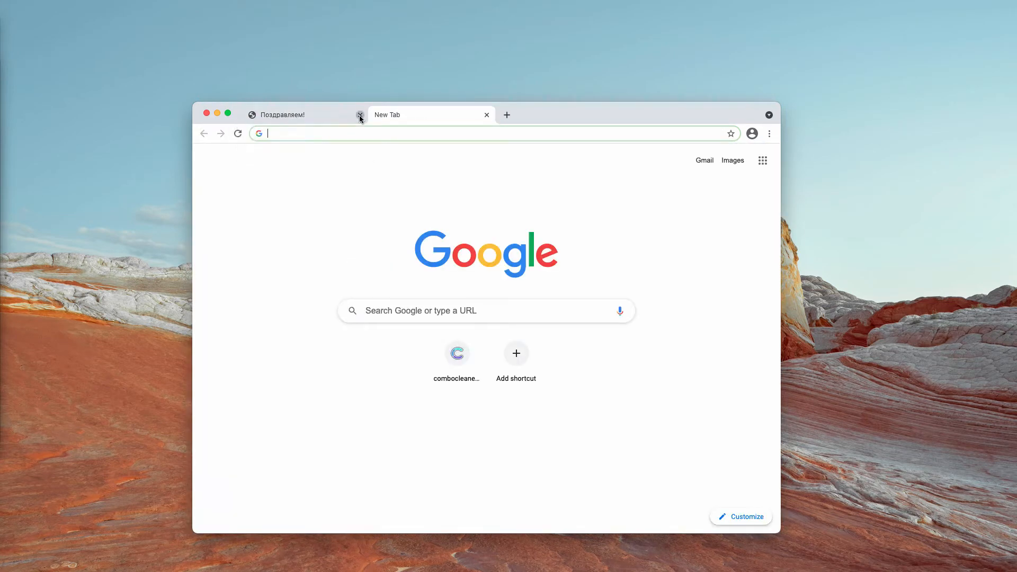
pyautogui.click(360, 115)
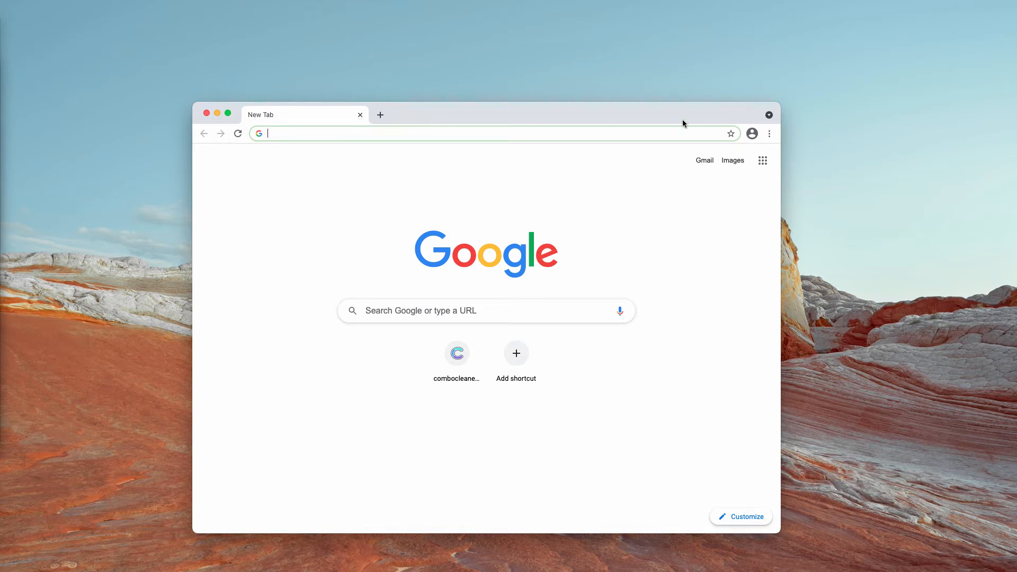
pyautogui.click(769, 134)
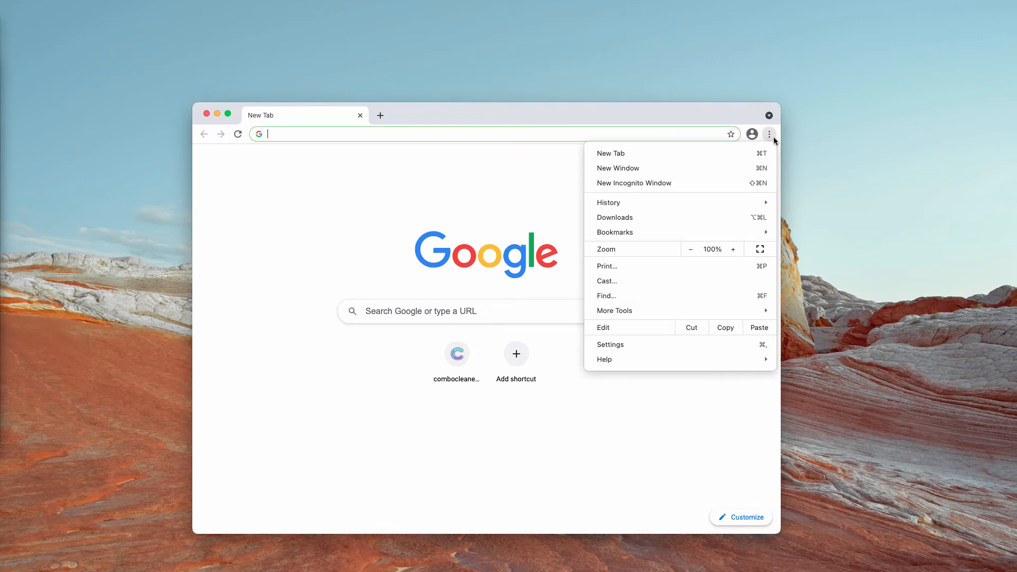
pyautogui.moveTo(693, 347)
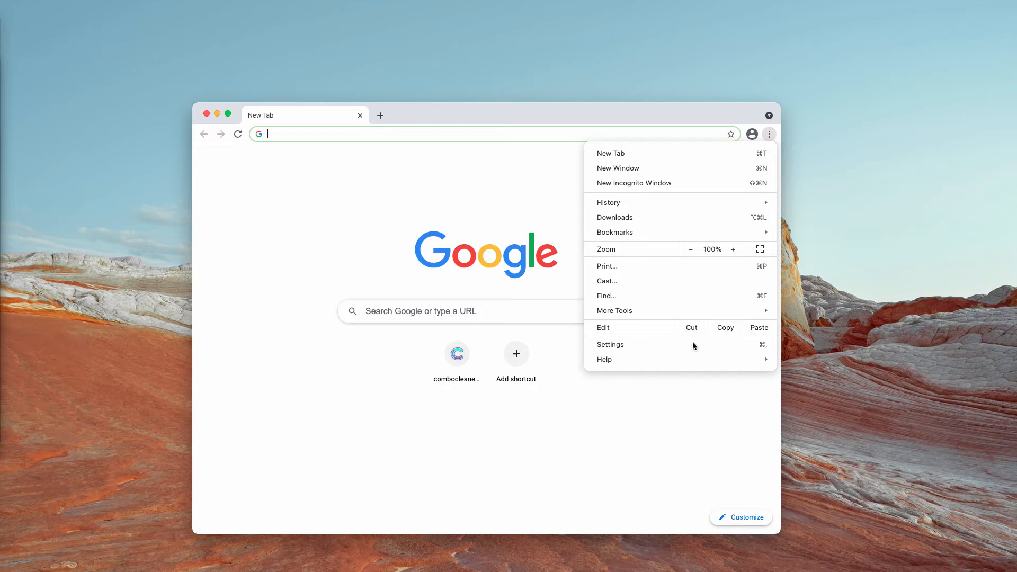
# - Remove download-app.net from the allowed sites in Chrome's Notifications settings
pyautogui.click(610, 344)
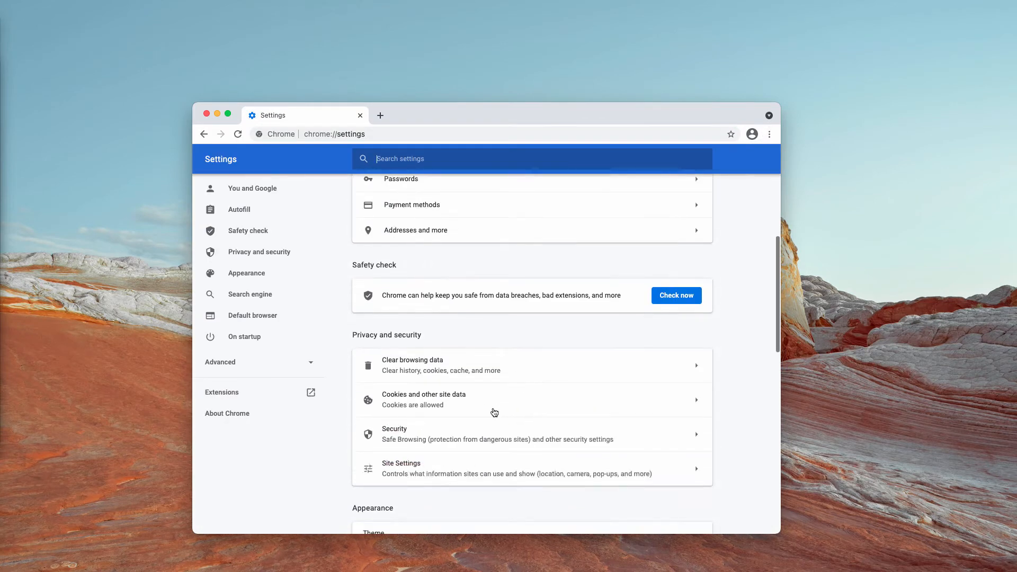
pyautogui.moveTo(360, 379)
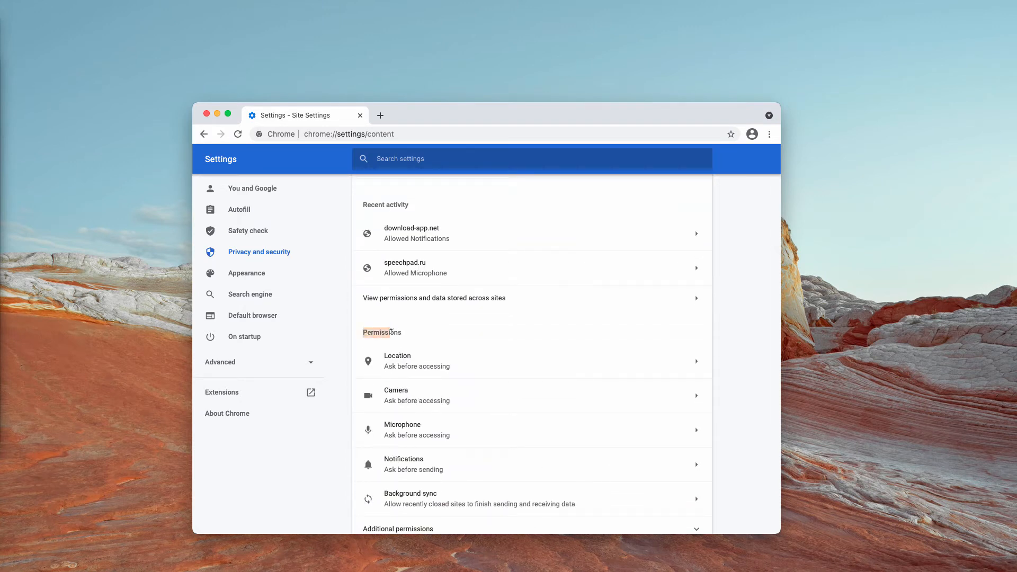
pyautogui.click(404, 464)
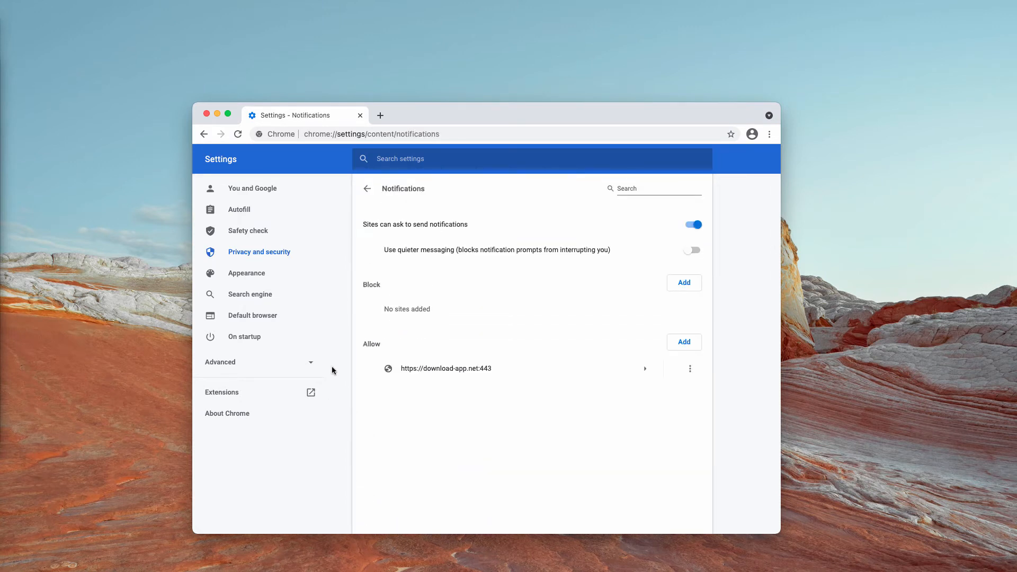
pyautogui.moveTo(373, 341)
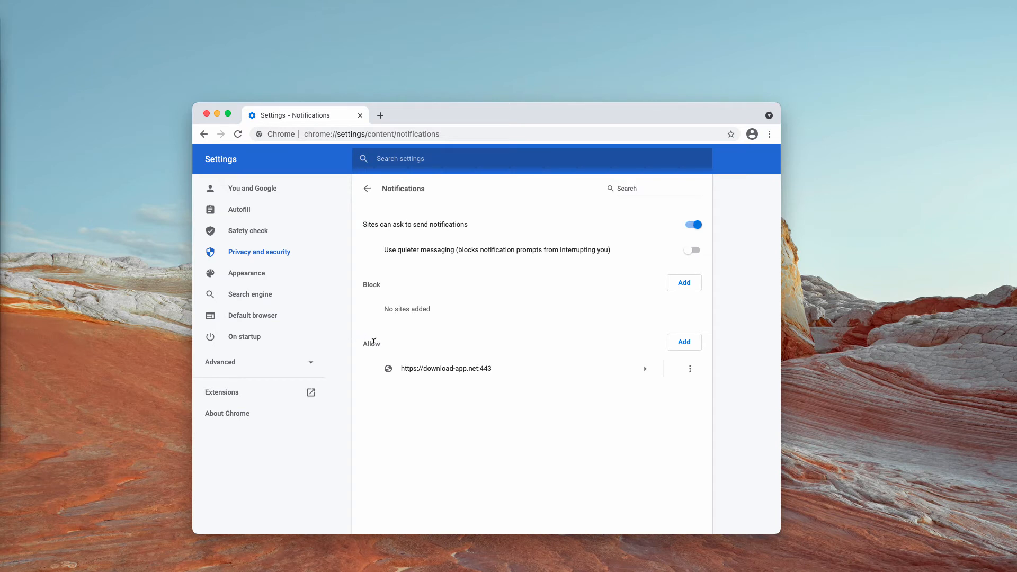
pyautogui.moveTo(419, 399)
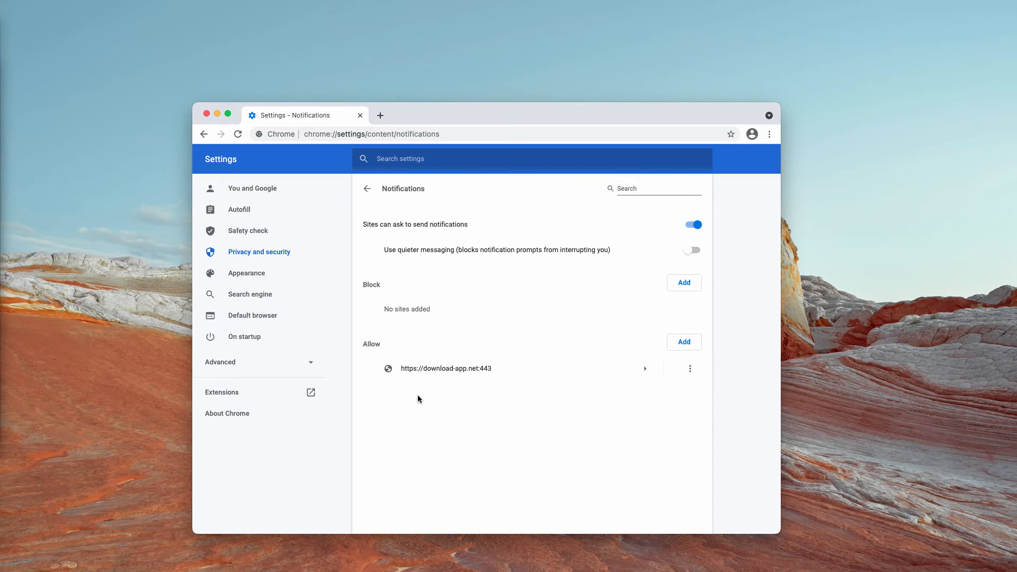
pyautogui.click(690, 368)
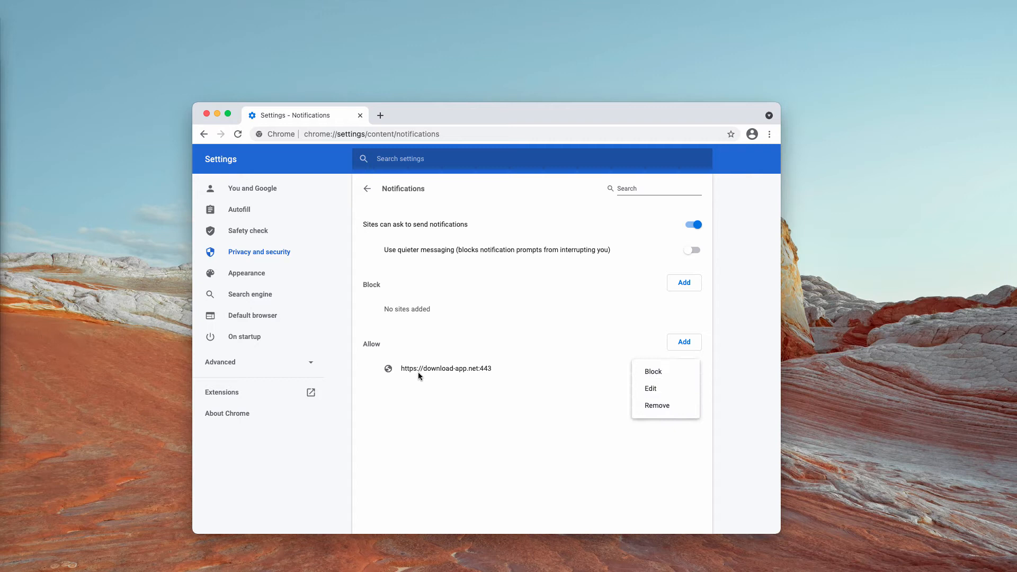
pyautogui.moveTo(657, 406)
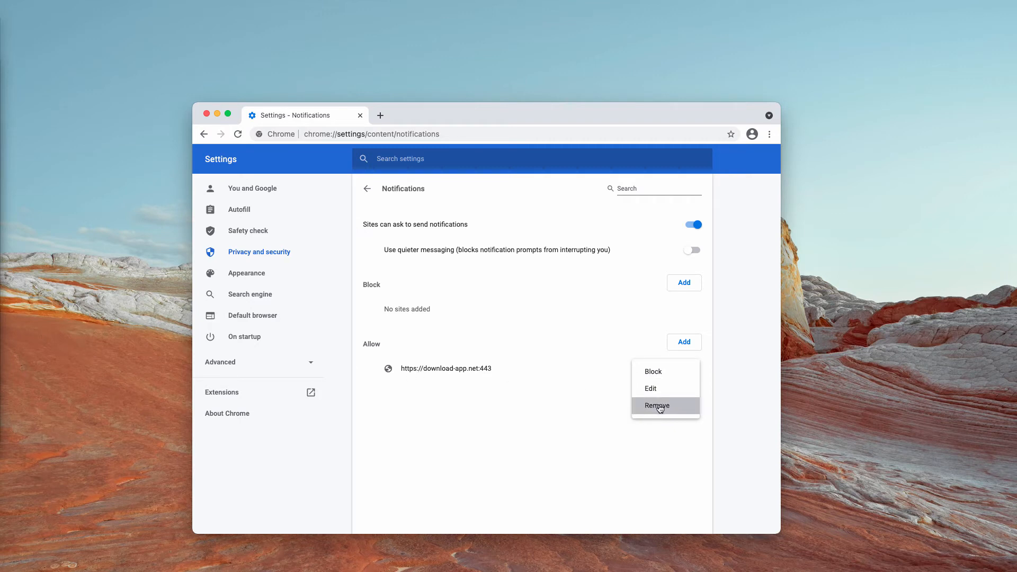
pyautogui.click(657, 405)
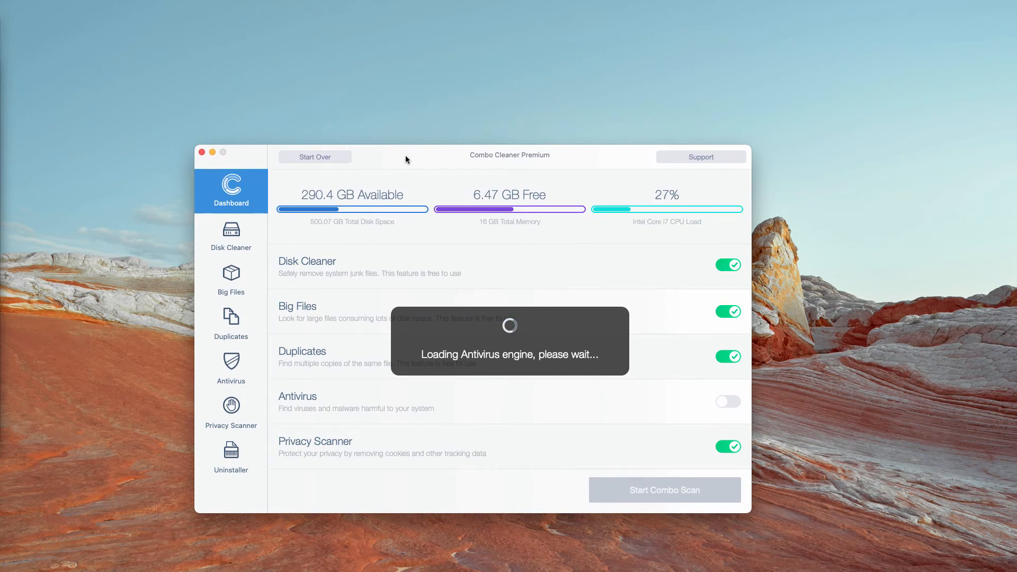
# - Run Start Combo Scan from the Dashboard until results show 7 antivirus threats
pyautogui.click(663, 489)
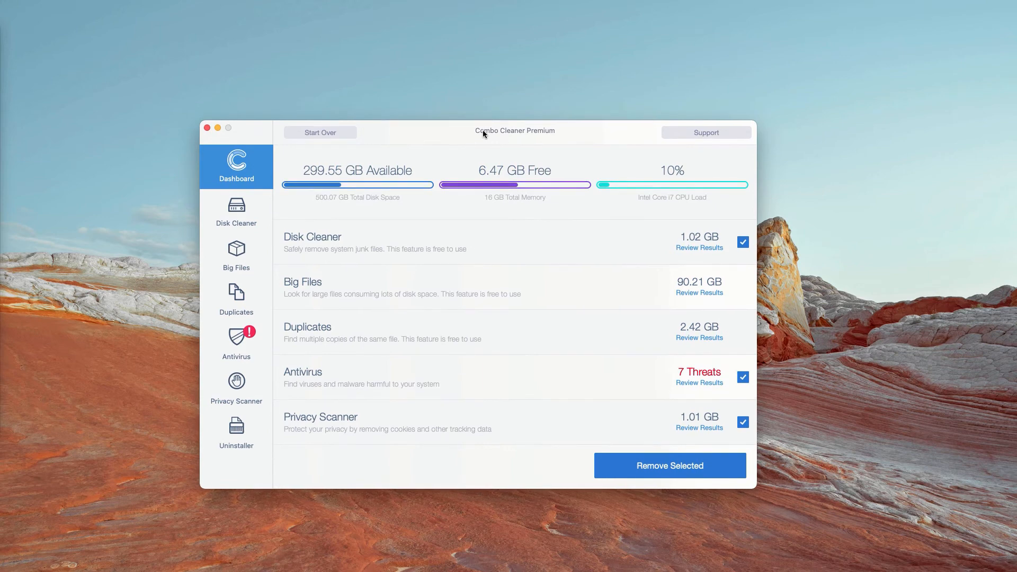
pyautogui.moveTo(707, 317)
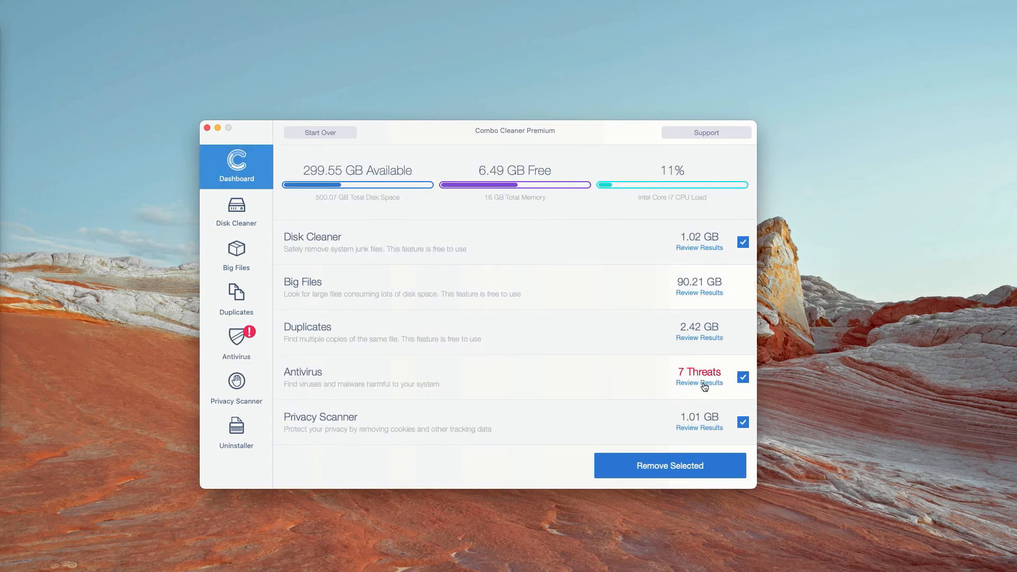
# - Review the 7 adware threats and reveal the infected disk images in the Downloads folder
pyautogui.click(699, 382)
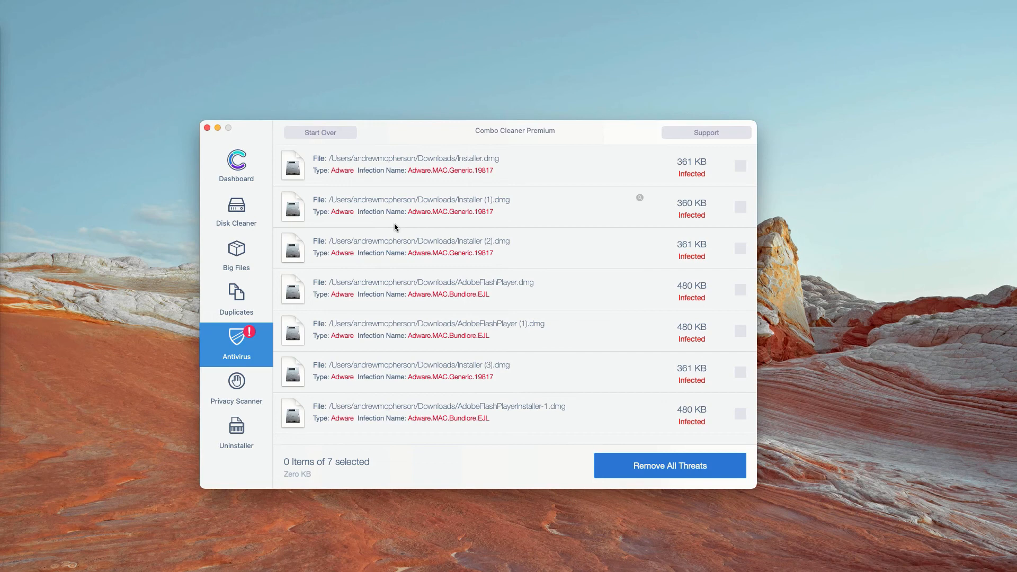
pyautogui.moveTo(506, 187)
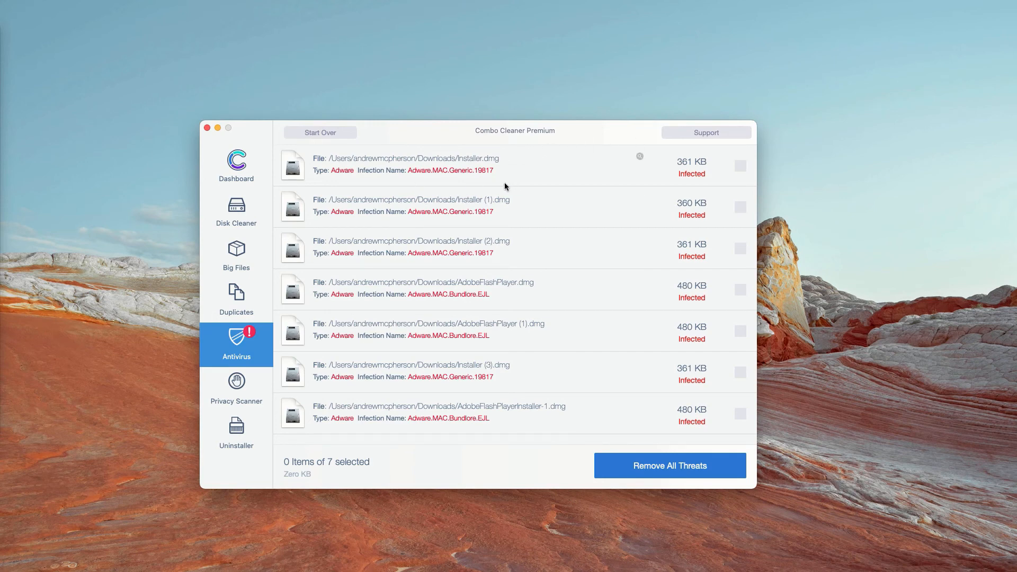
pyautogui.moveTo(485, 304)
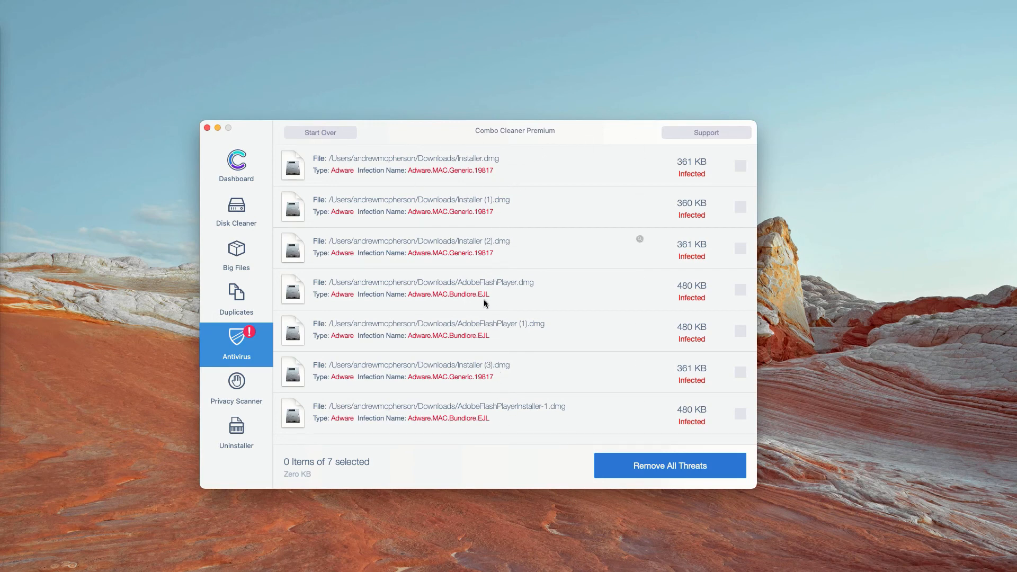
pyautogui.moveTo(562, 174)
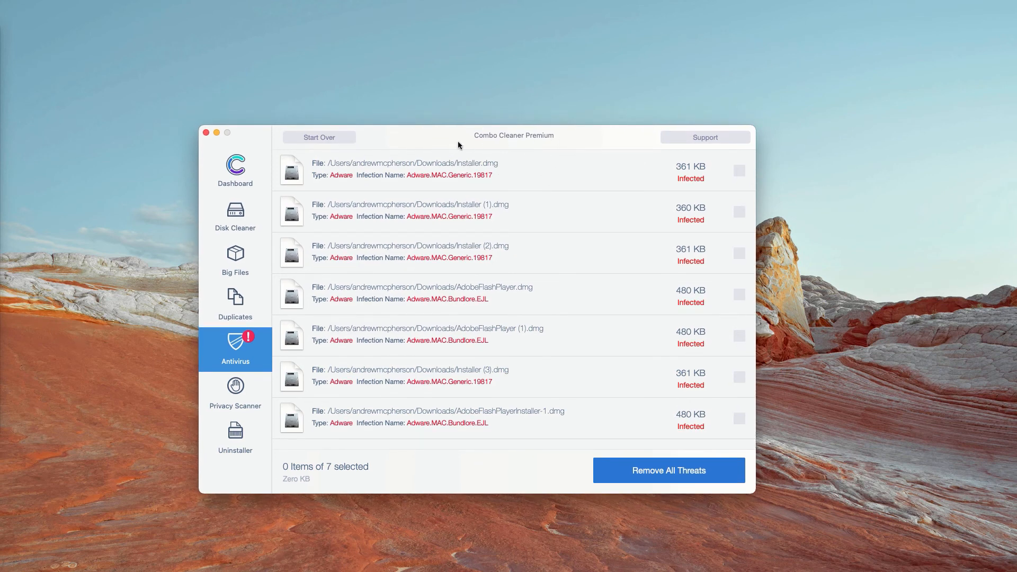
pyautogui.moveTo(561, 141)
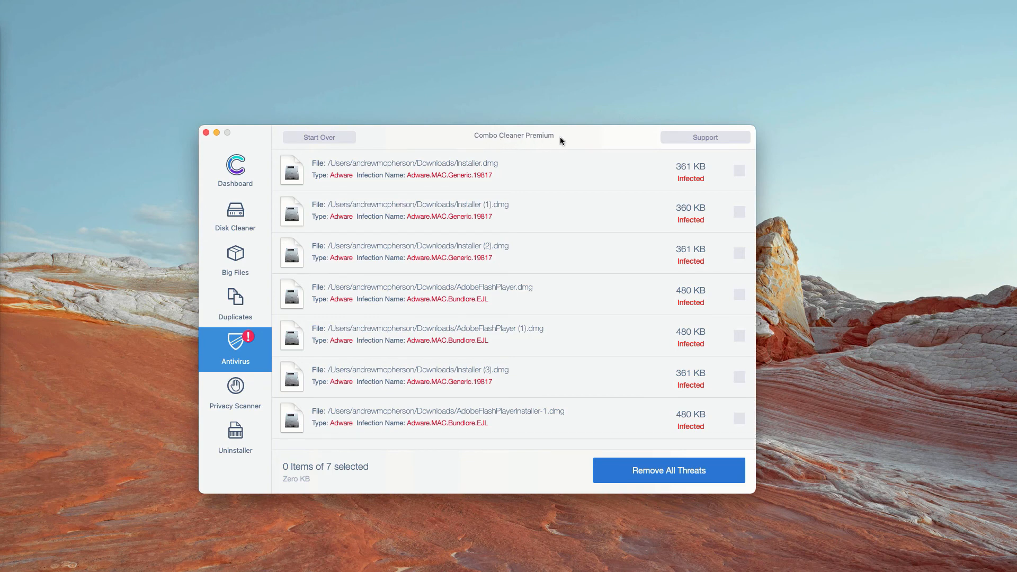
pyautogui.moveTo(637, 164)
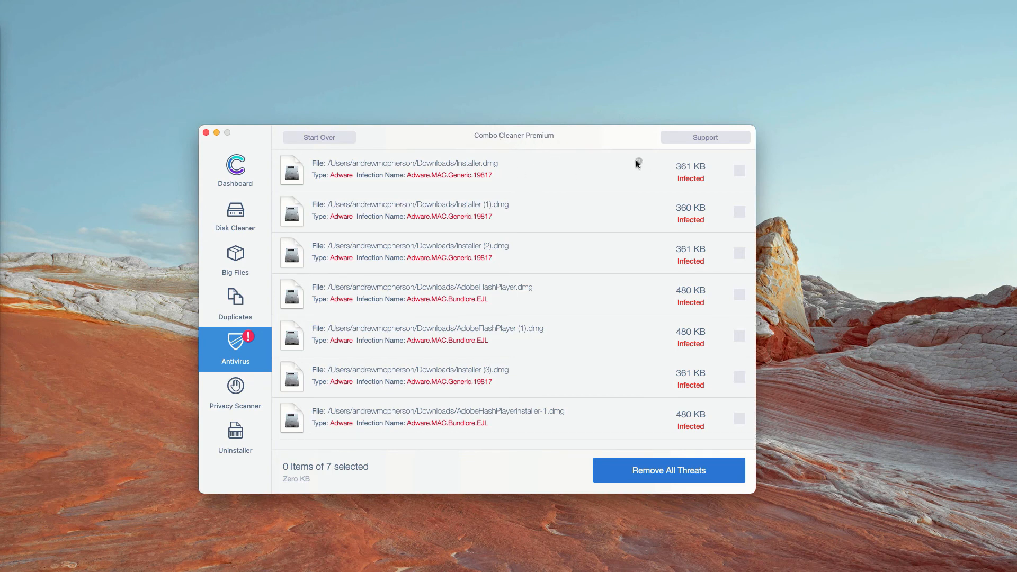
pyautogui.moveTo(638, 161)
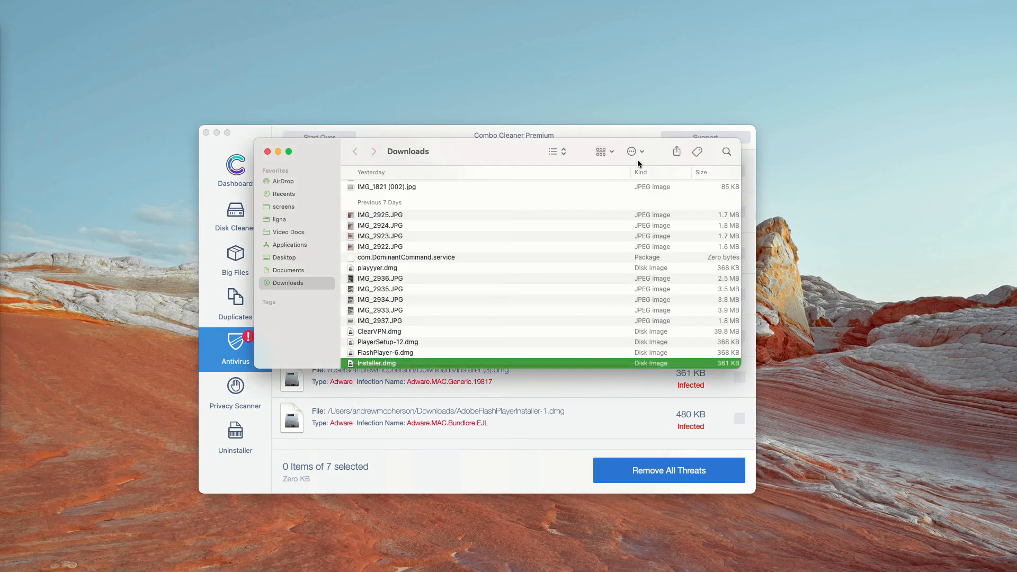
pyautogui.scroll(-3)
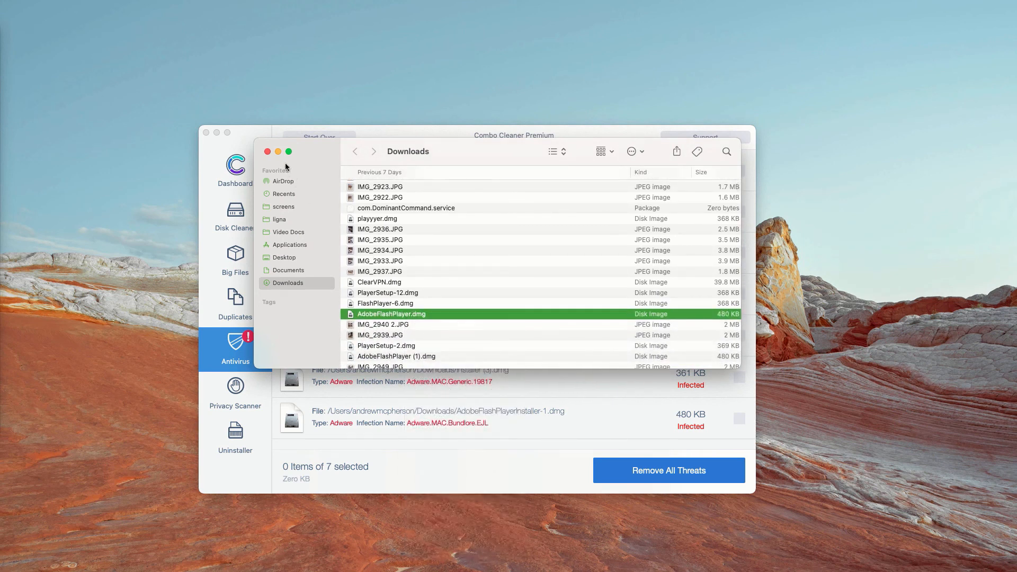
pyautogui.click(267, 151)
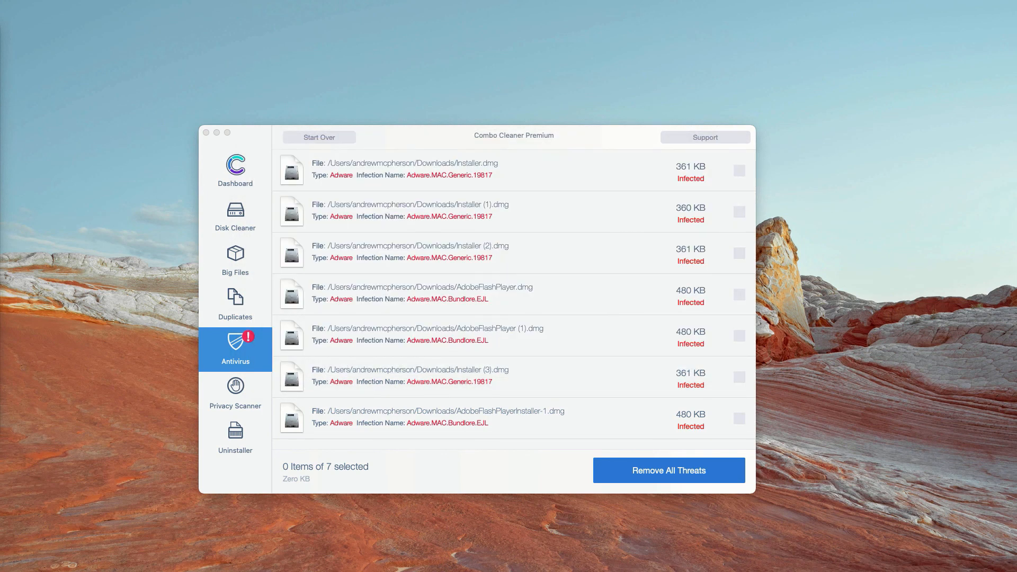
pyautogui.moveTo(629, 203)
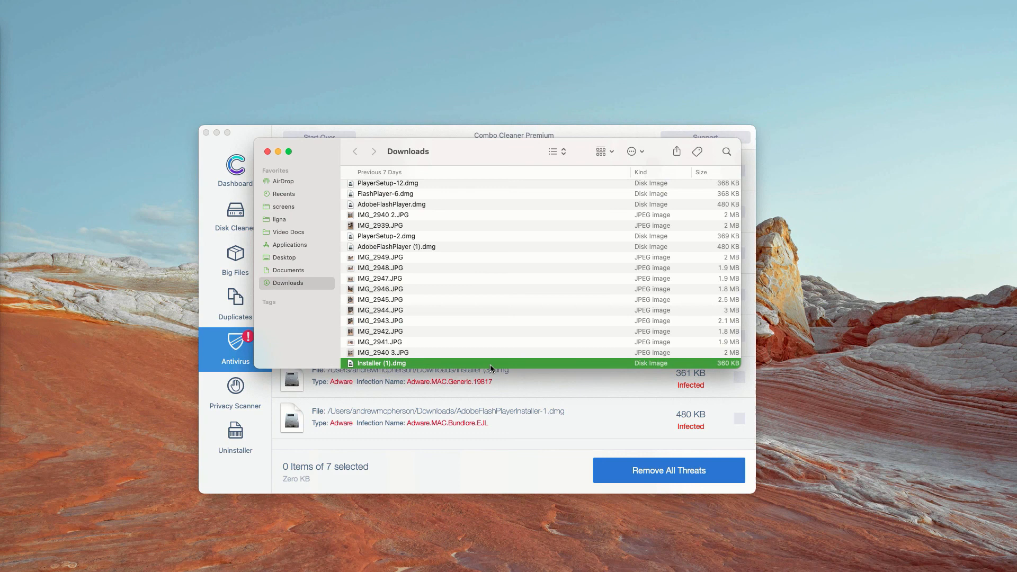
pyautogui.scroll(-3)
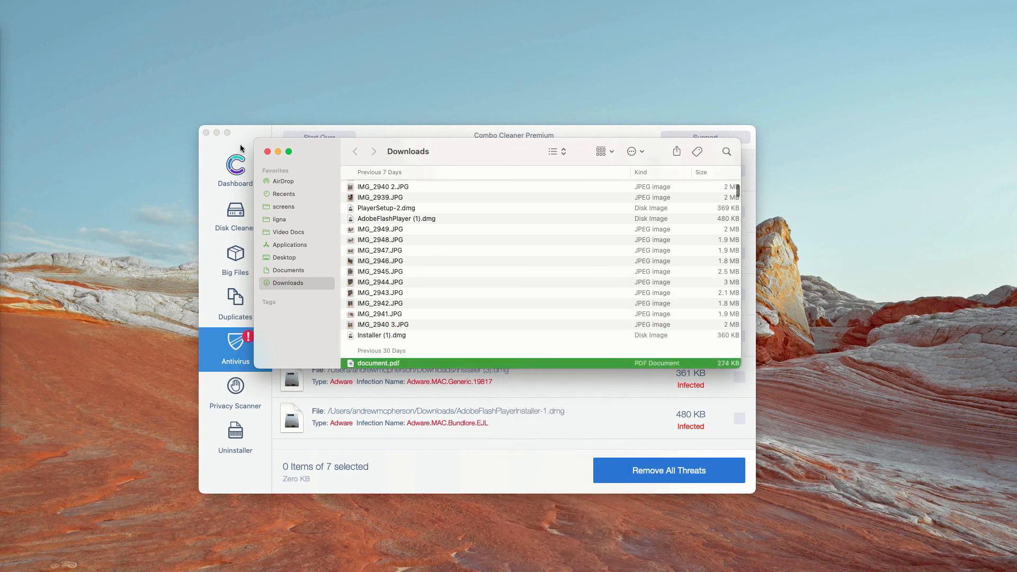
pyautogui.click(266, 151)
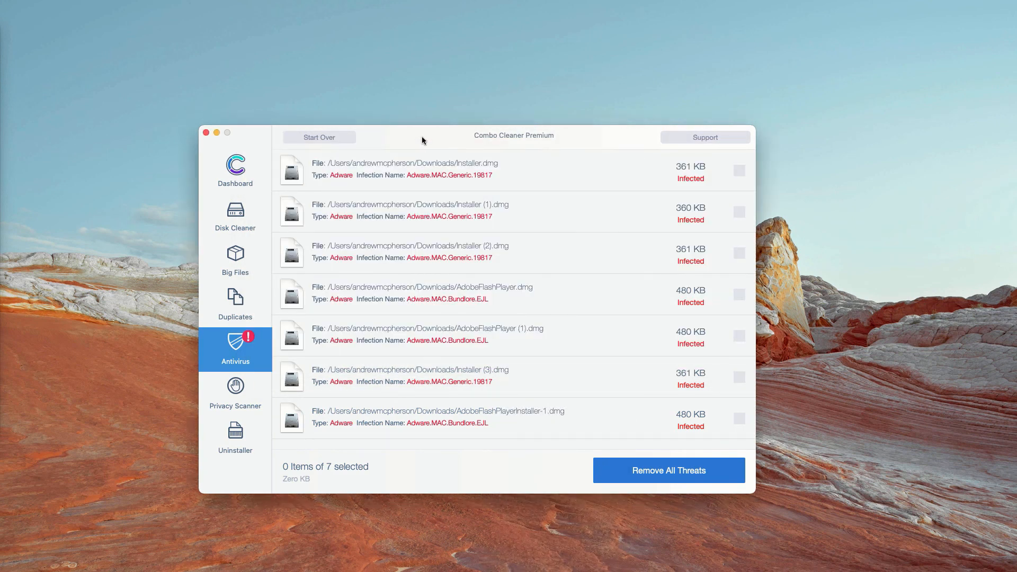